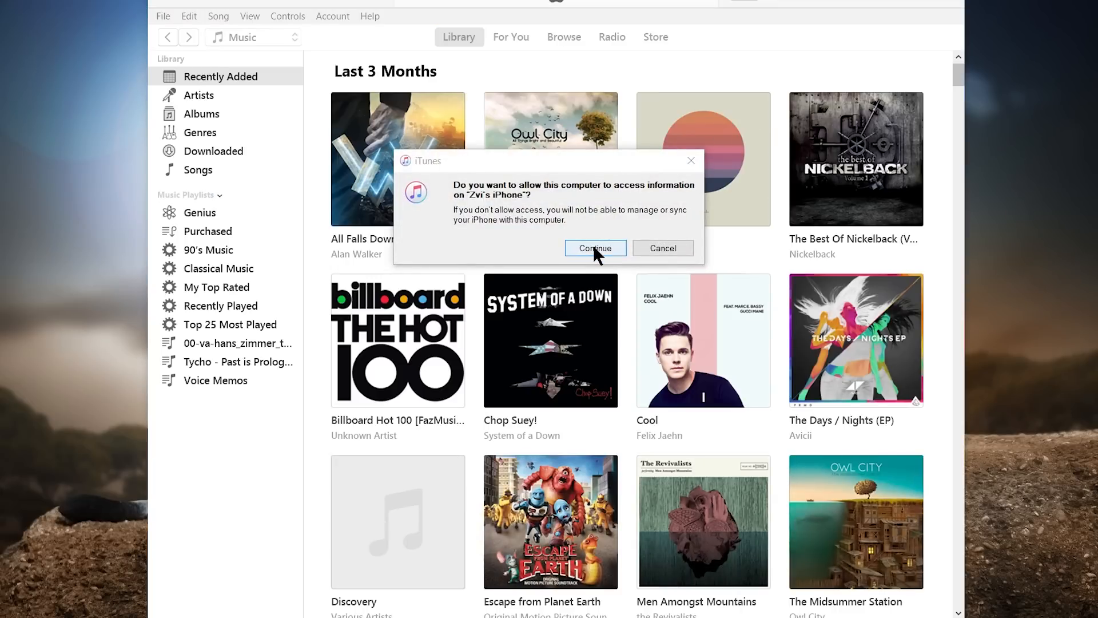
- Allow this computer to access the connected iPhone in the iTunes prompt
left_click(595, 248)
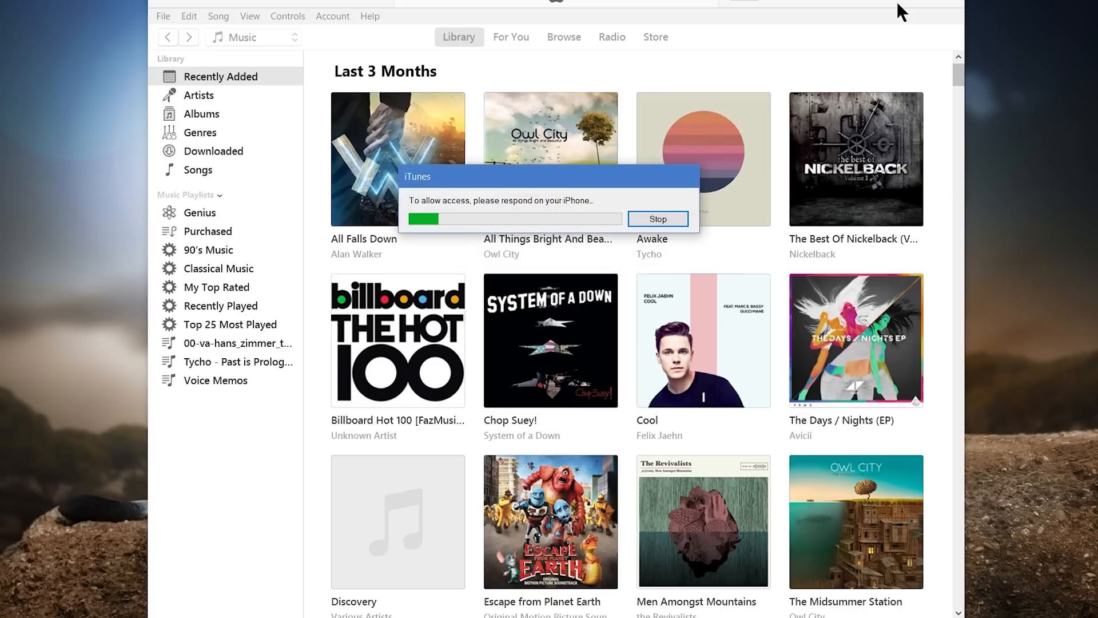
mouse_move(728, 143)
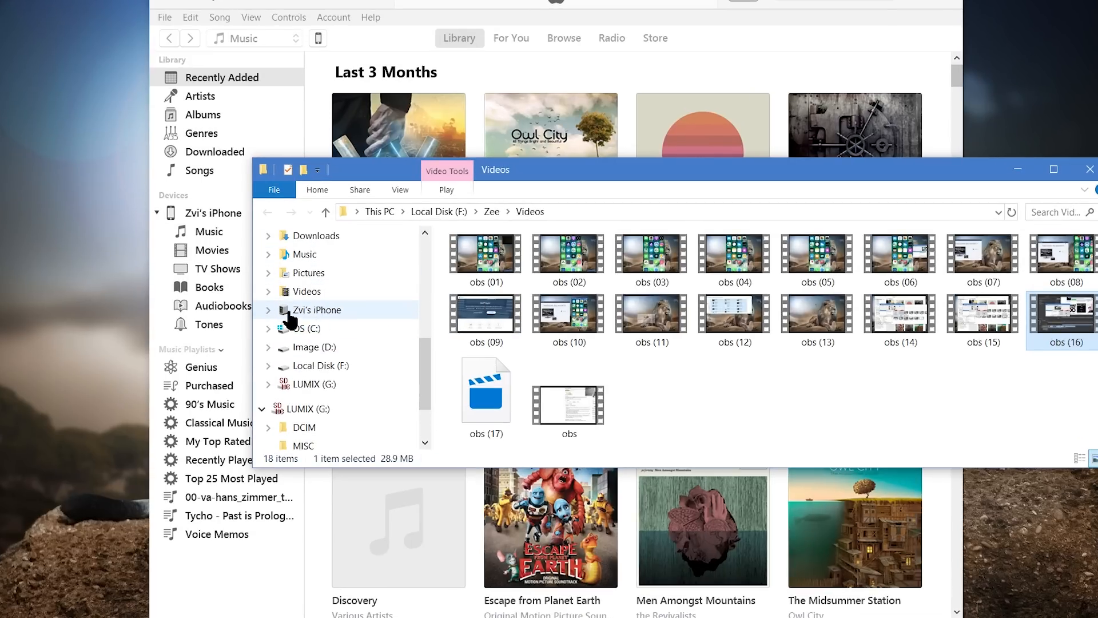
mouse_move(334, 322)
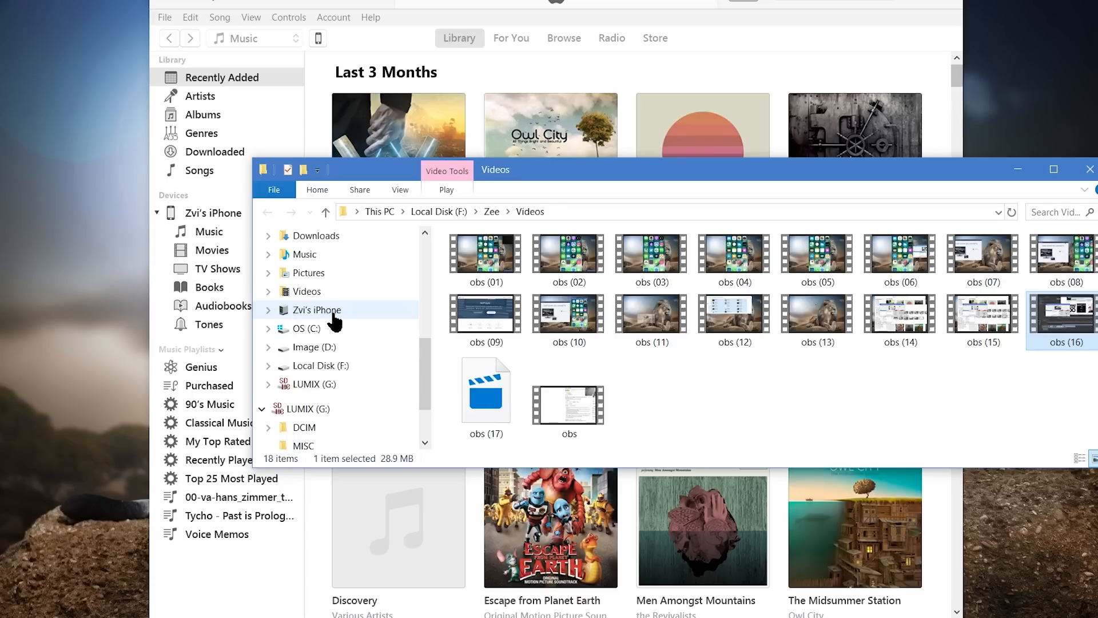
- Browse the iPhone's Internal Storage into DCIM and 100APPLE, then back to DCIM
left_click(317, 310)
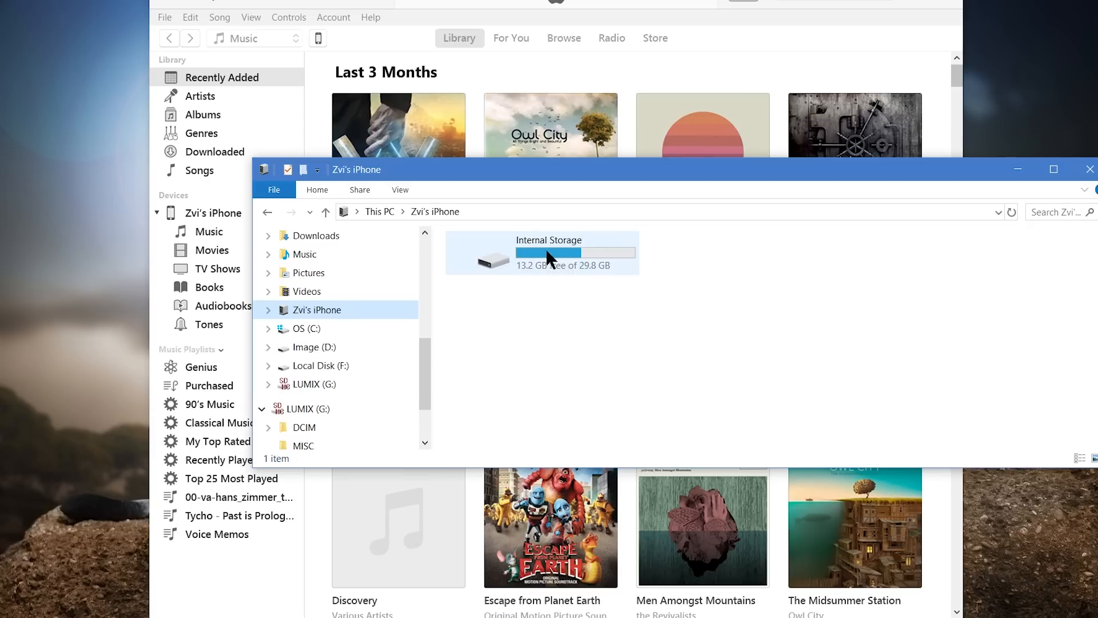
double_click(542, 253)
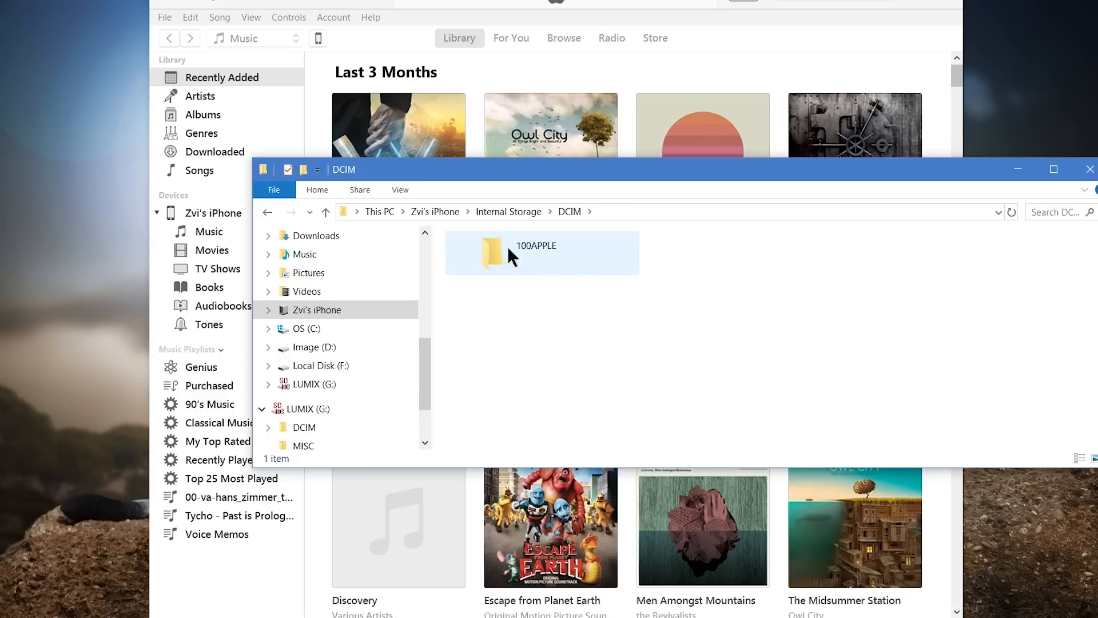
mouse_move(539, 263)
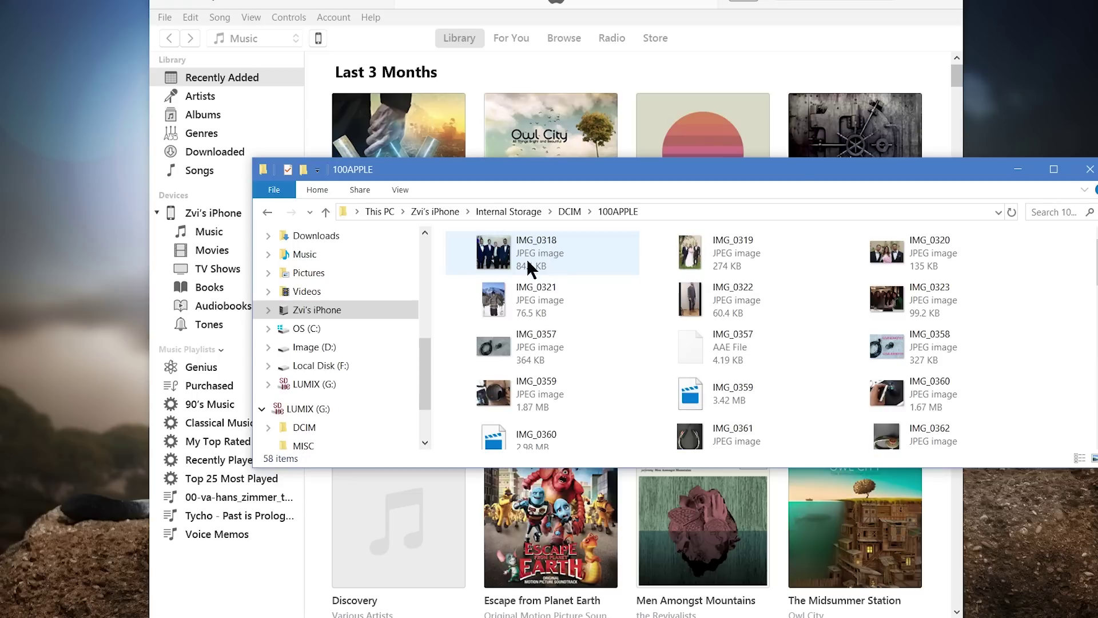
left_click(537, 347)
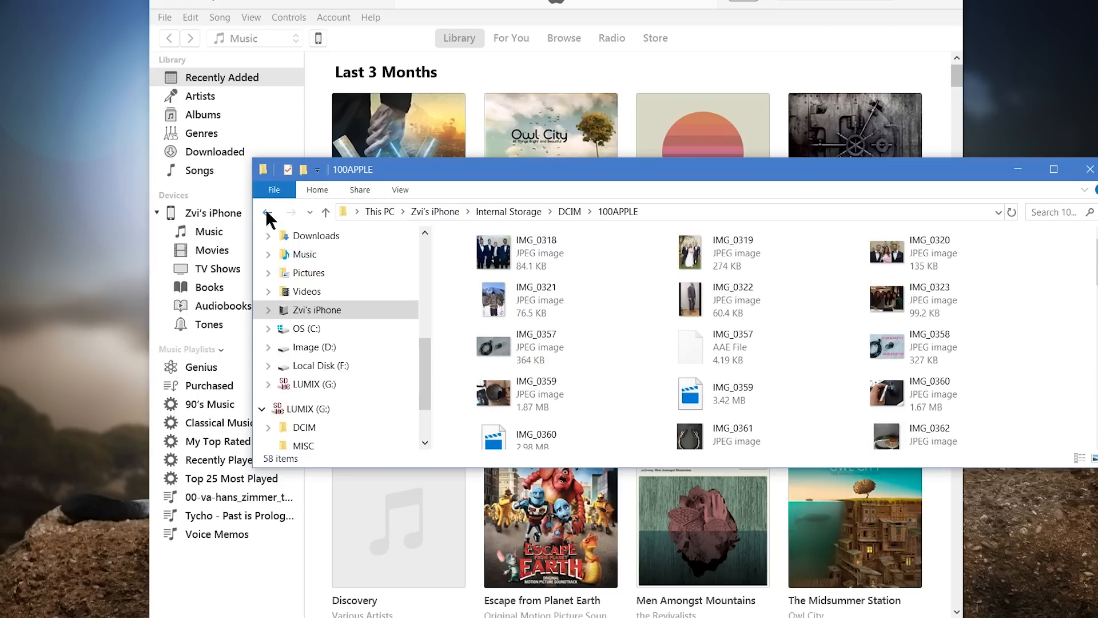
left_click(268, 212)
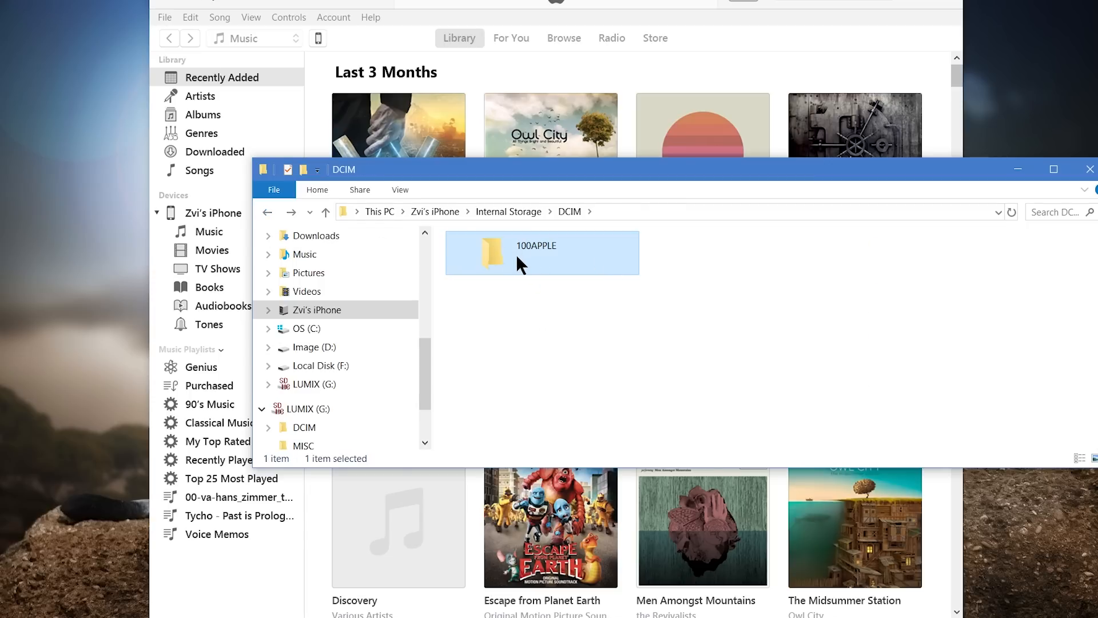
mouse_move(594, 290)
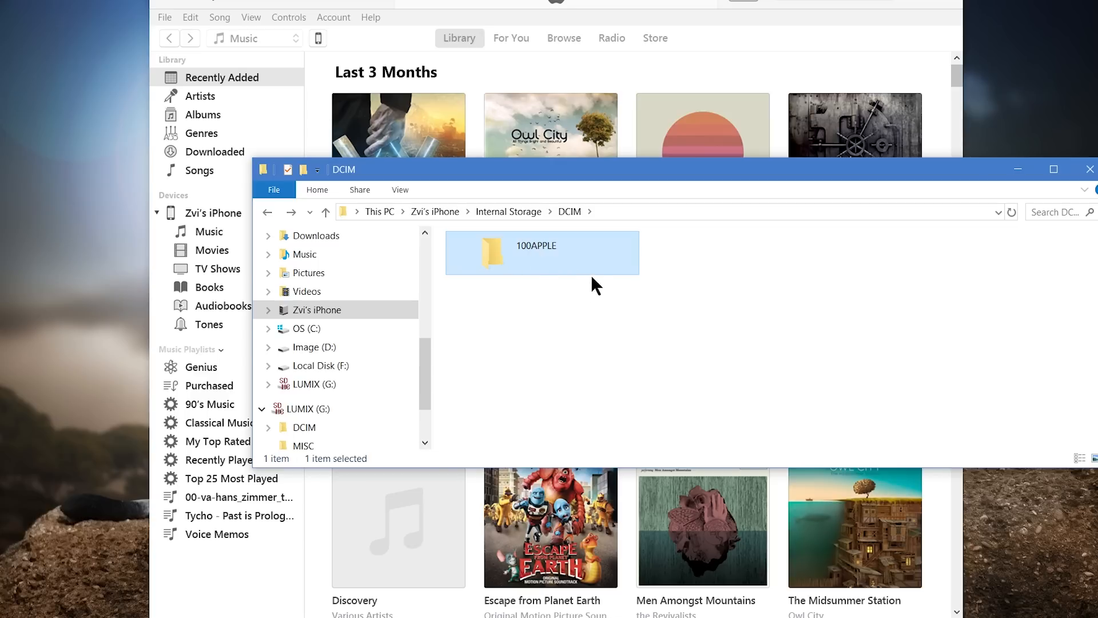
mouse_move(602, 271)
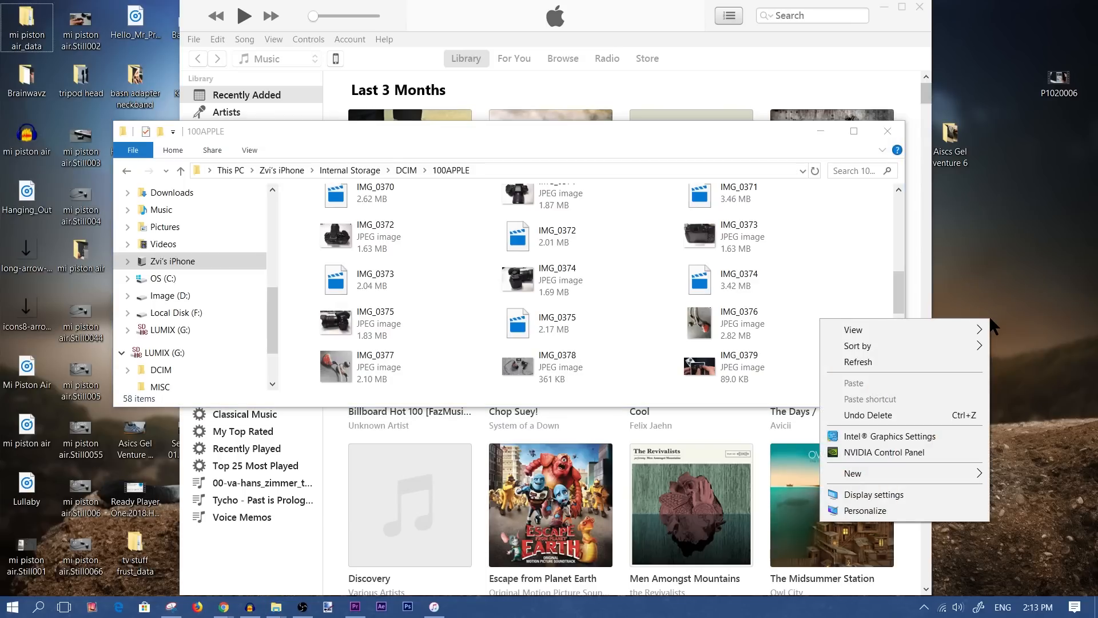
mouse_move(1005, 328)
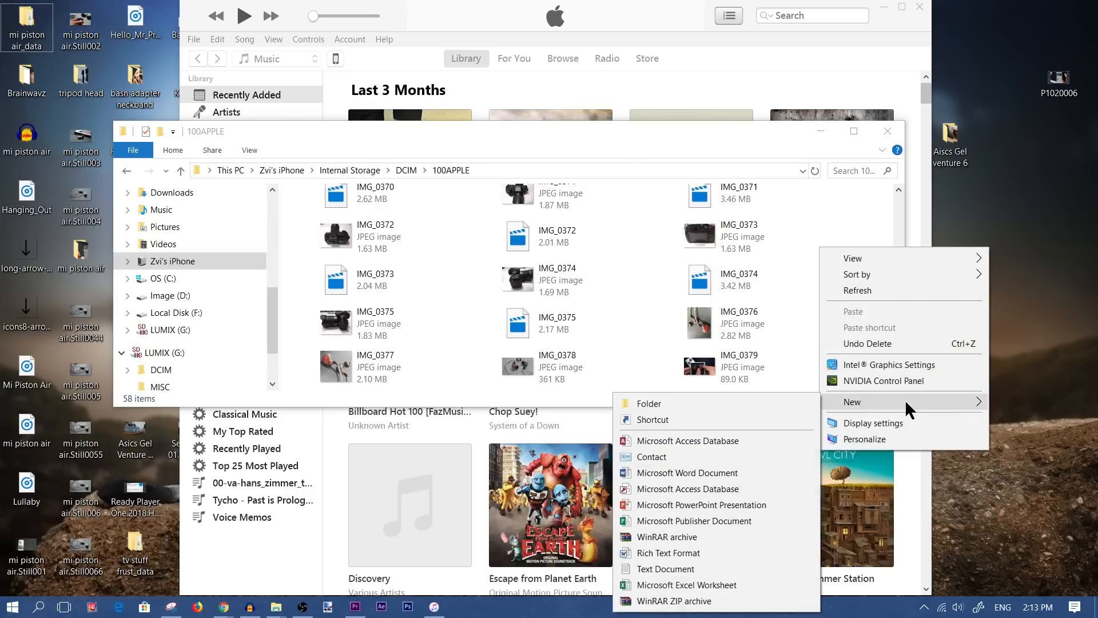
mouse_move(677, 409)
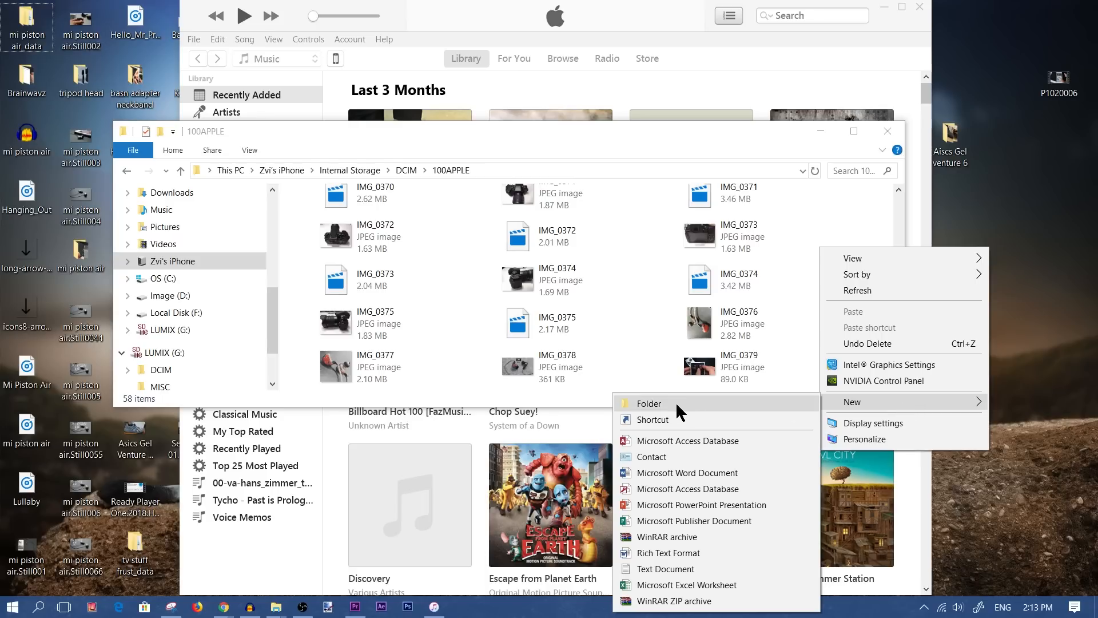
- Add a new desktop folder named 'iphone pics'
left_click(648, 403)
type("iphone pics")
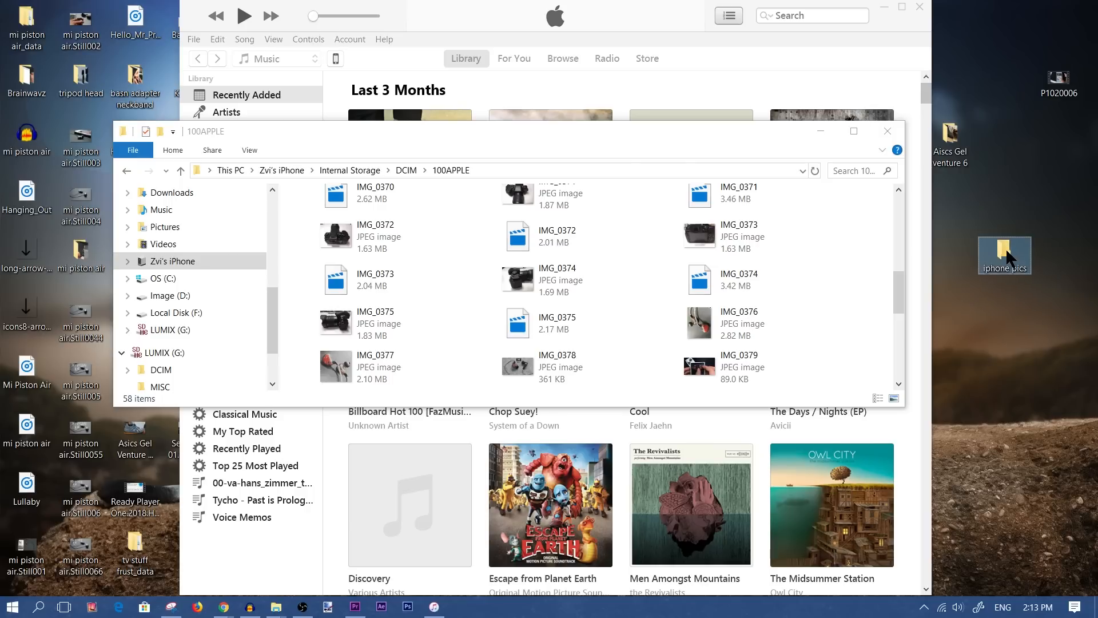
mouse_move(1019, 265)
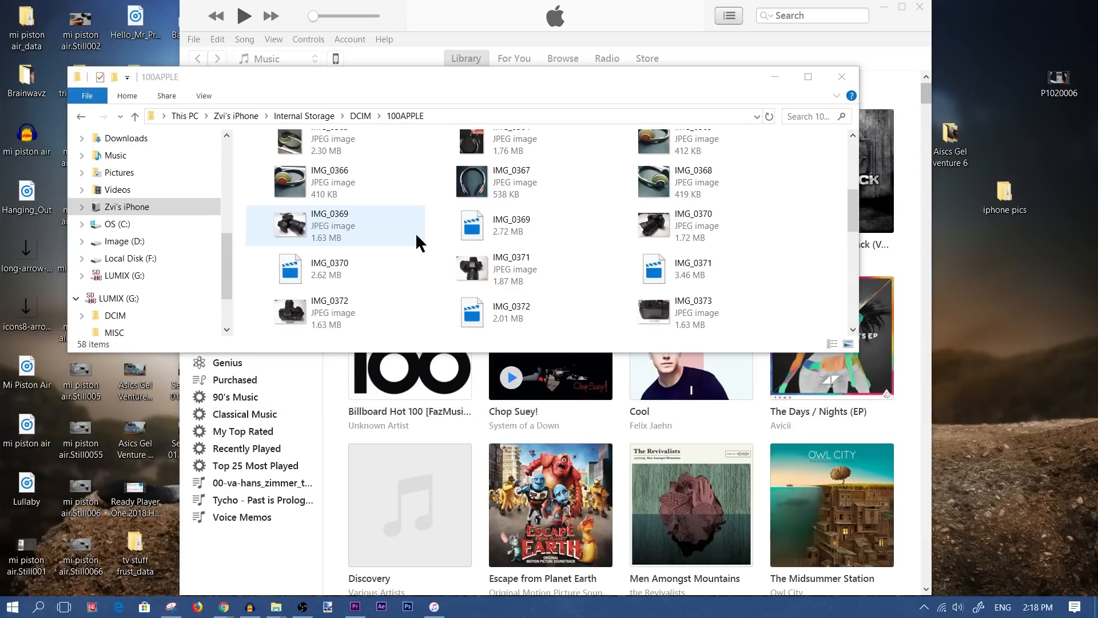
left_click(510, 182)
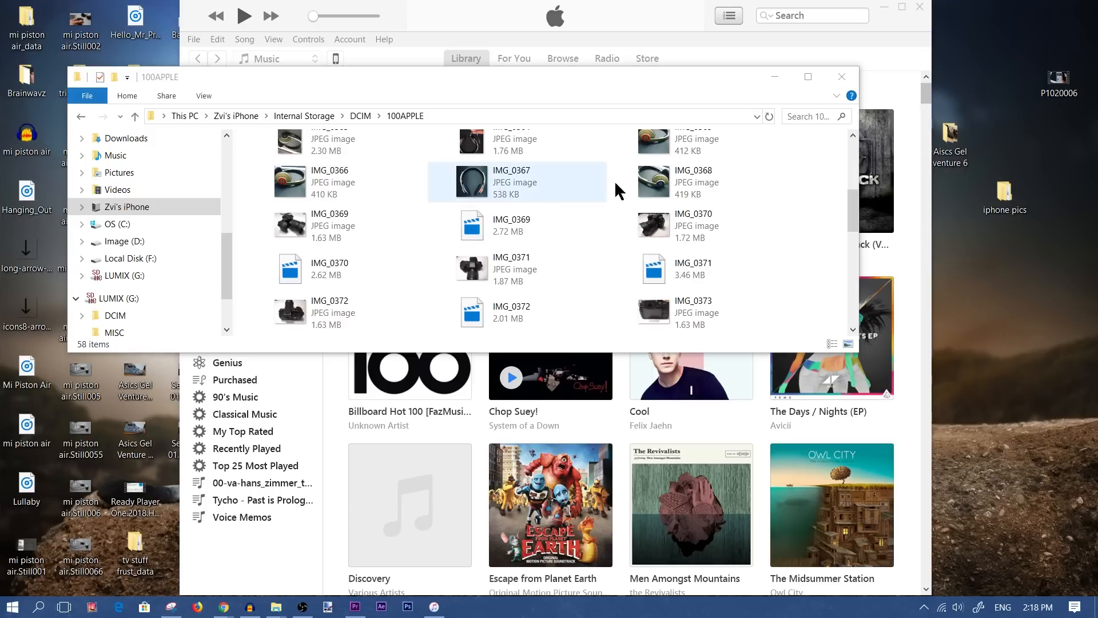
mouse_move(1006, 202)
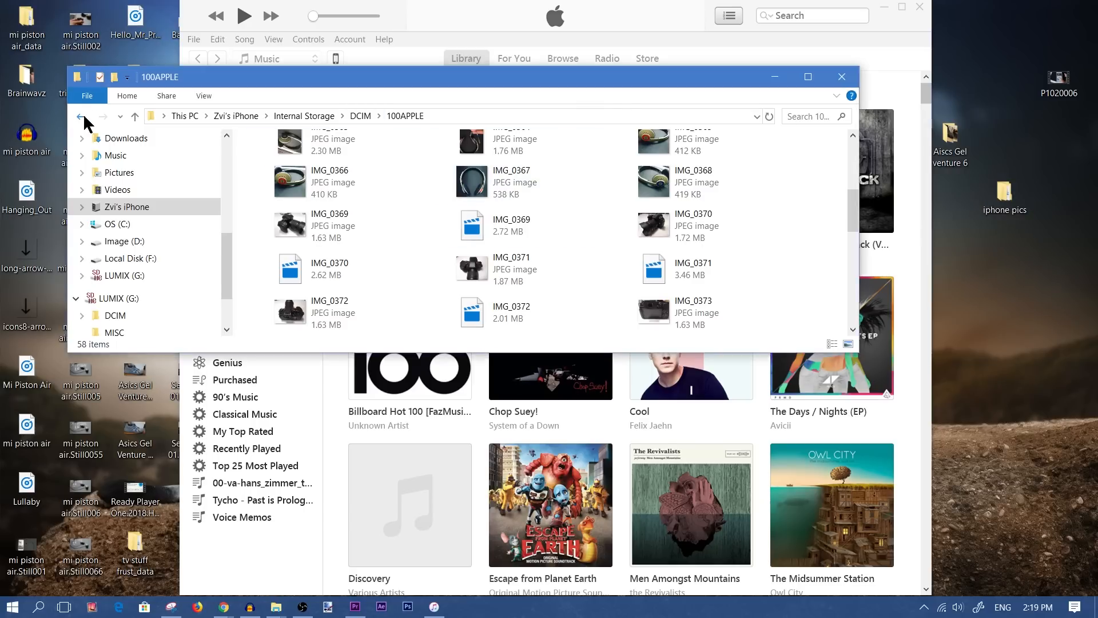
left_click(78, 116)
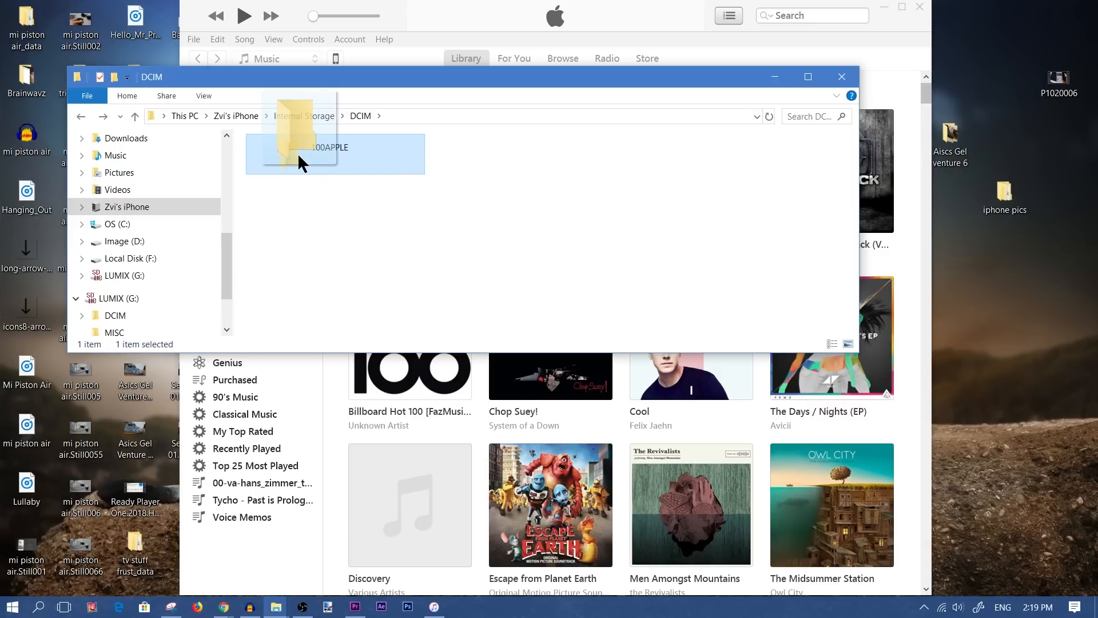
left_click_drag(301, 161, 1006, 196)
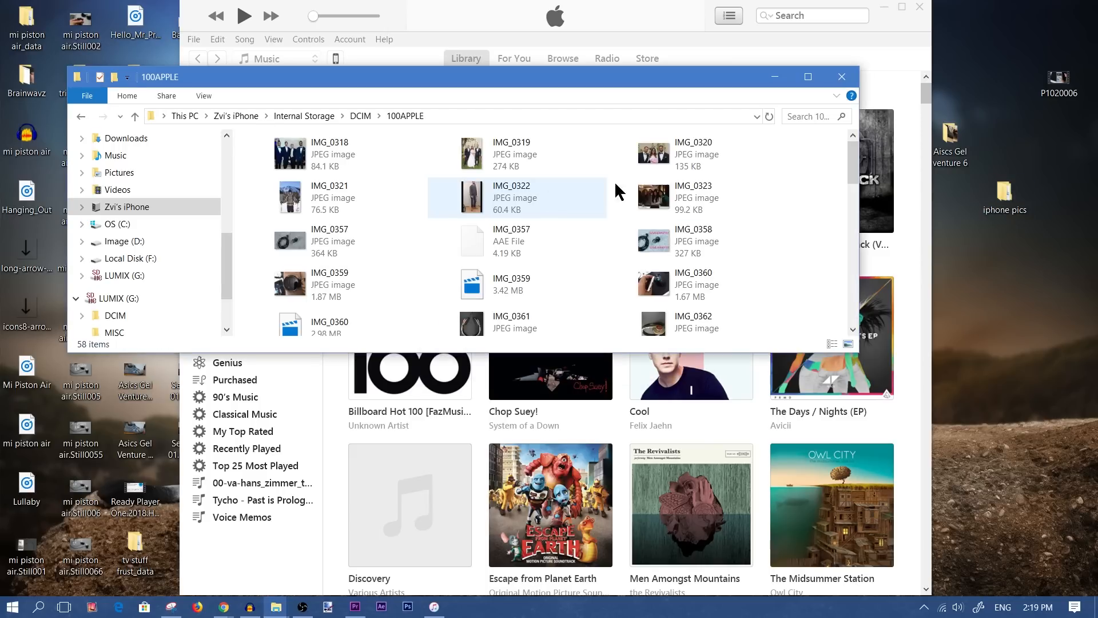
- Select several 100APPLE photos and drag three onto the desktop 'iphone pics' folder
scroll("down", 3)
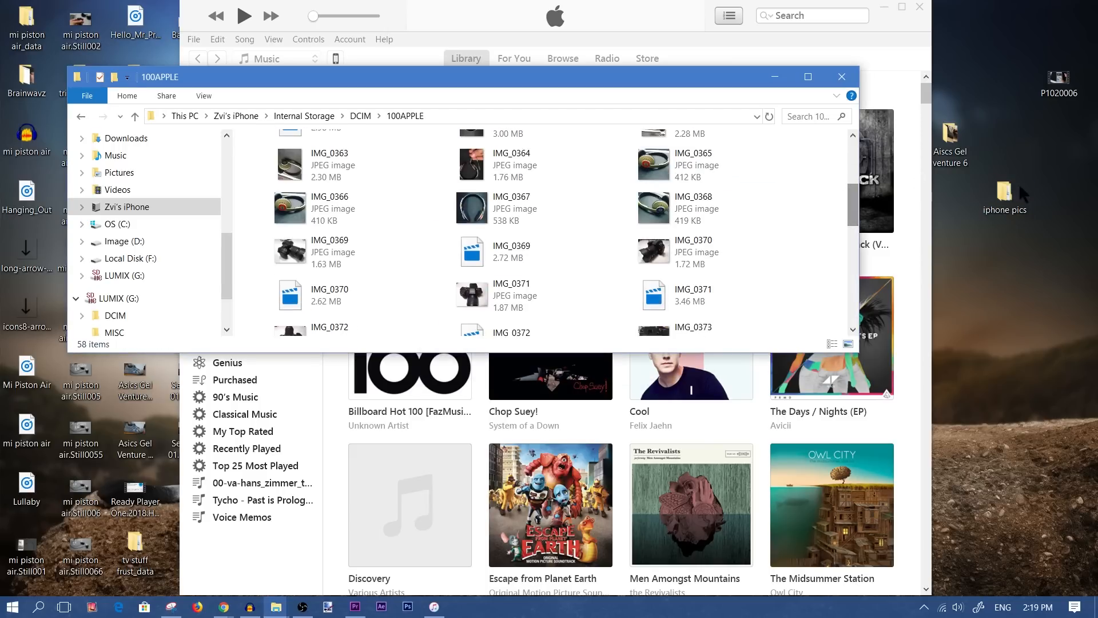
mouse_move(801, 234)
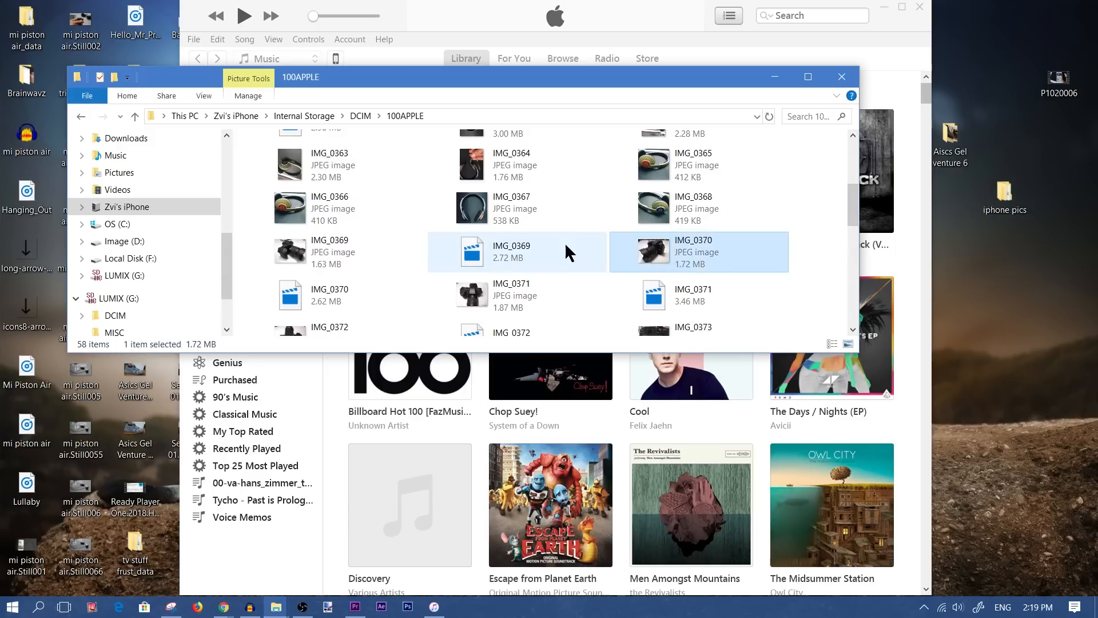
mouse_move(545, 208)
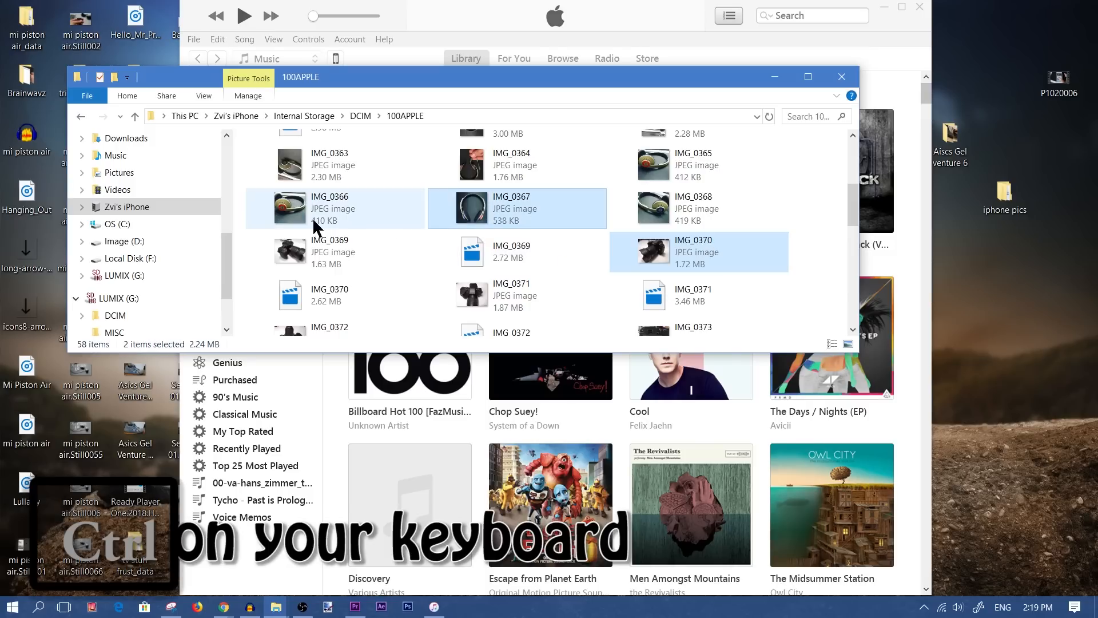
left_click(329, 295)
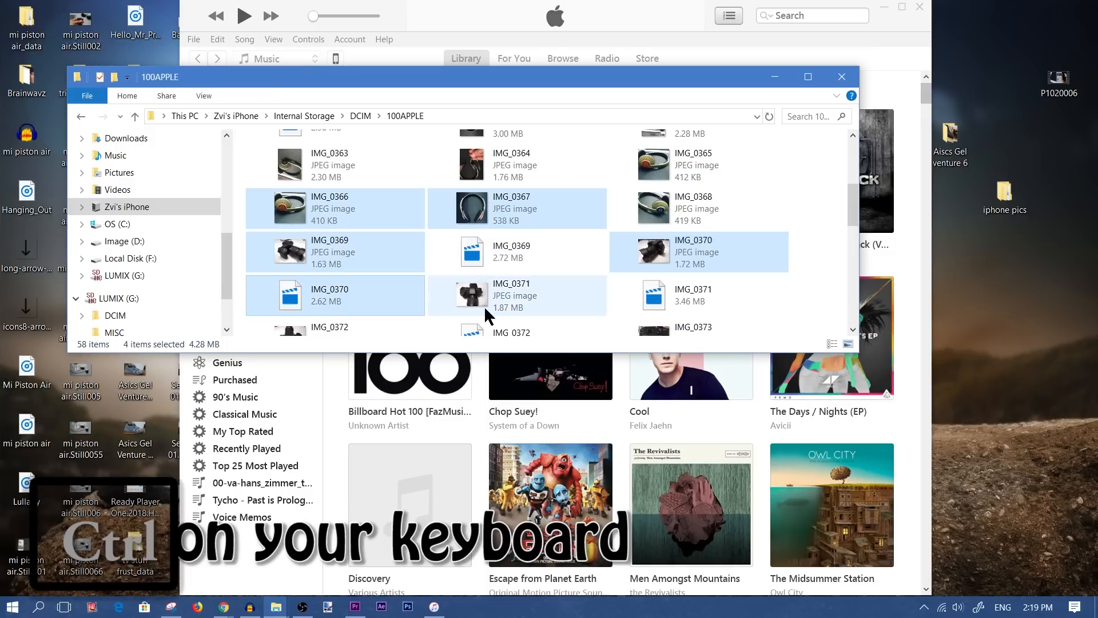
left_click(472, 165)
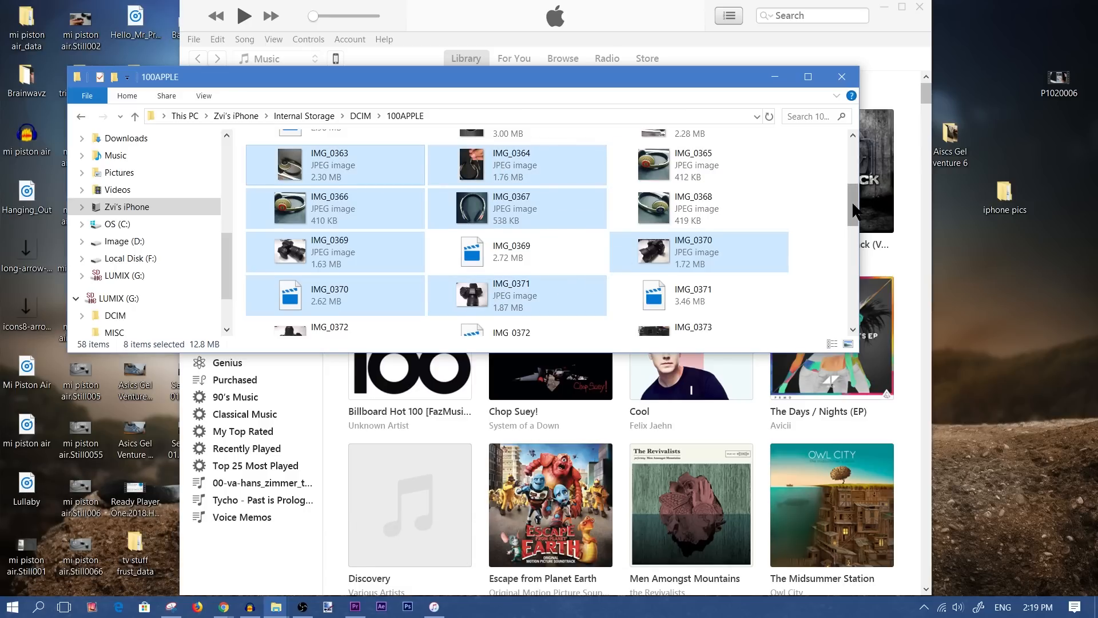
scroll("down", 3)
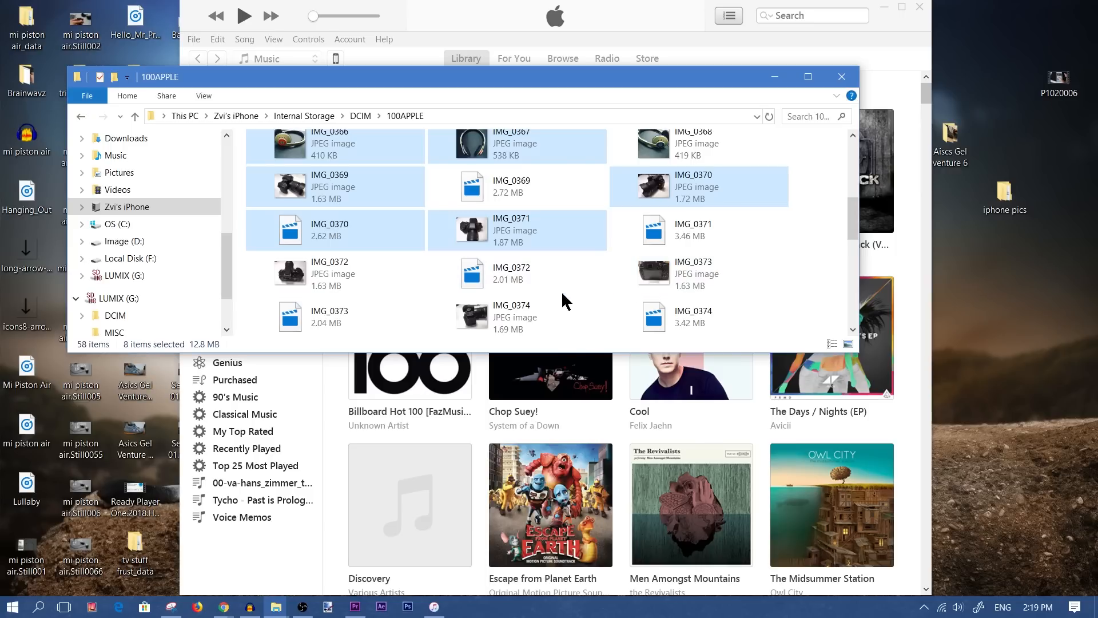
scroll("up", 3)
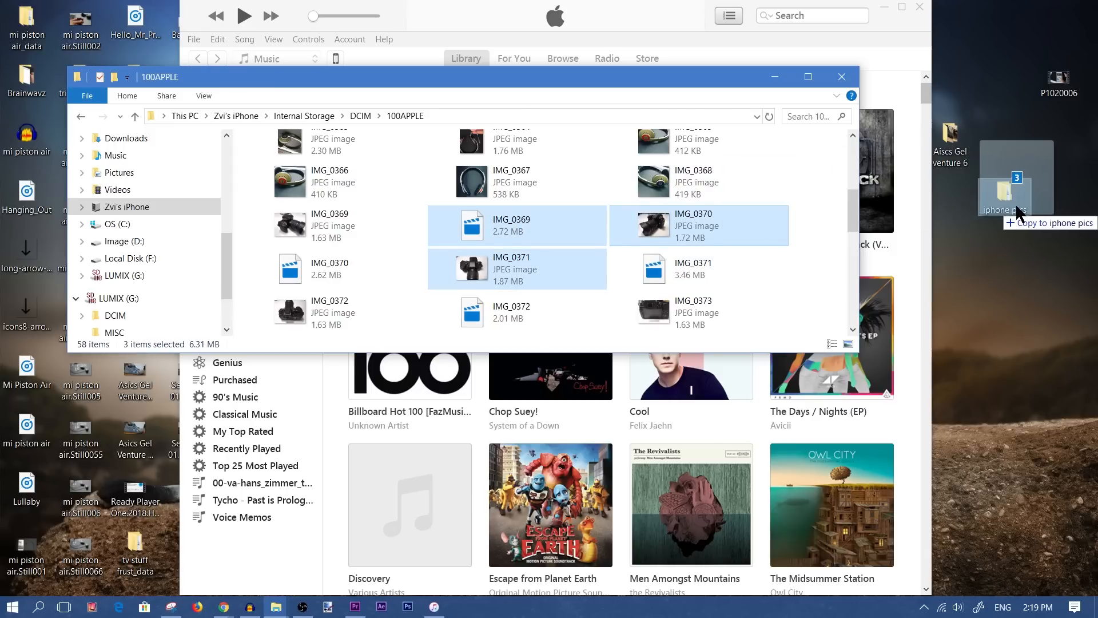
scroll("down", 3)
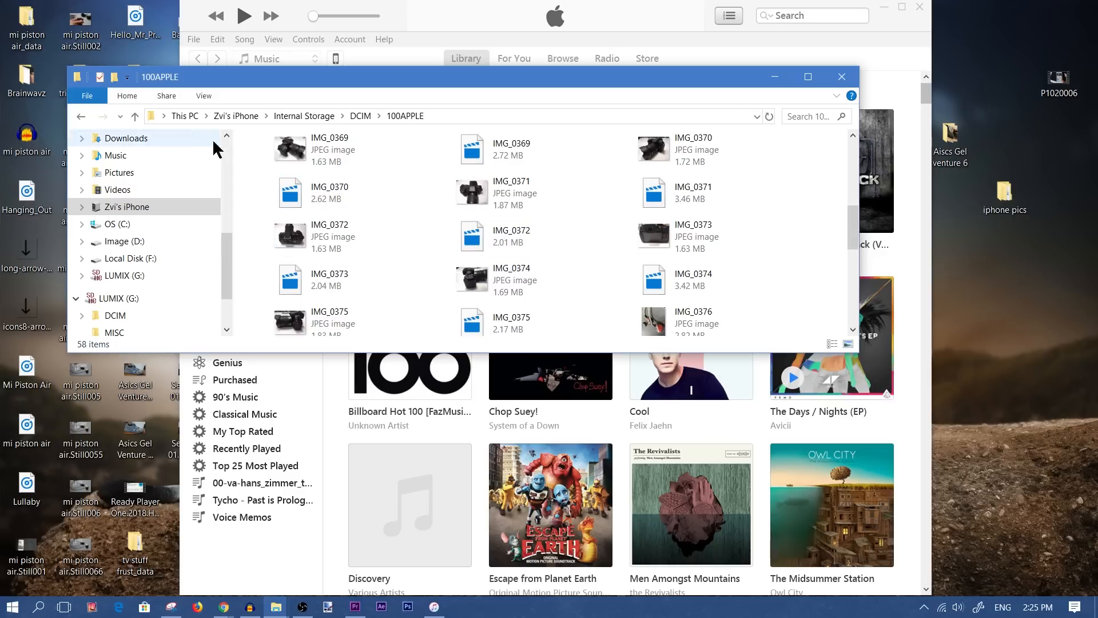